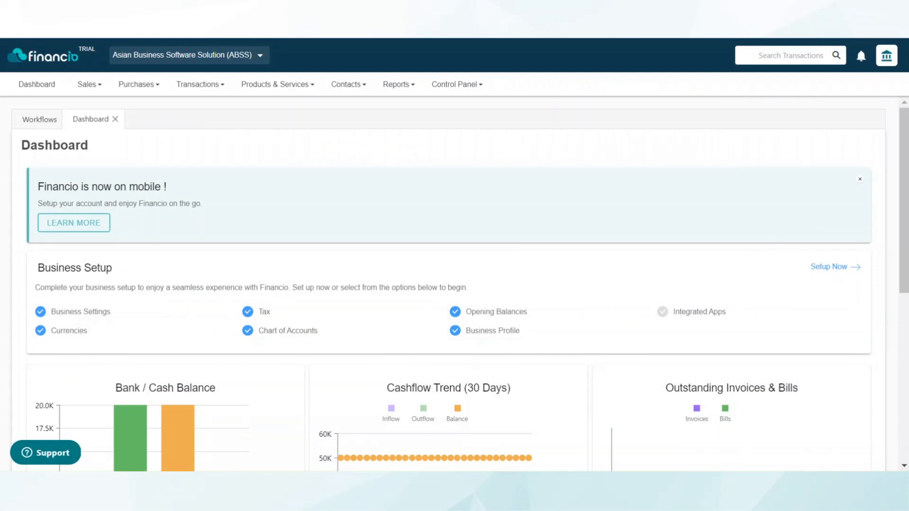
pyautogui.moveTo(457, 255)
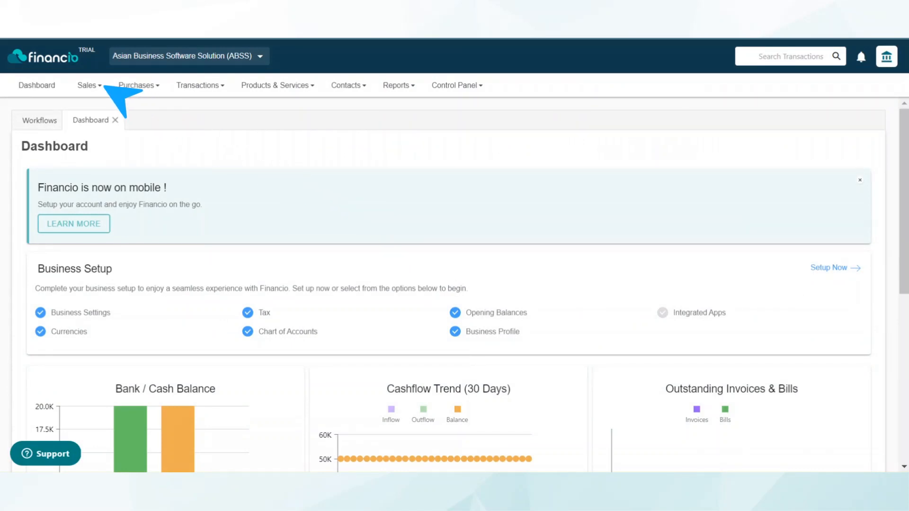
# Go from the dashboard to the Sales transactions list, currently empty
pyautogui.click(87, 85)
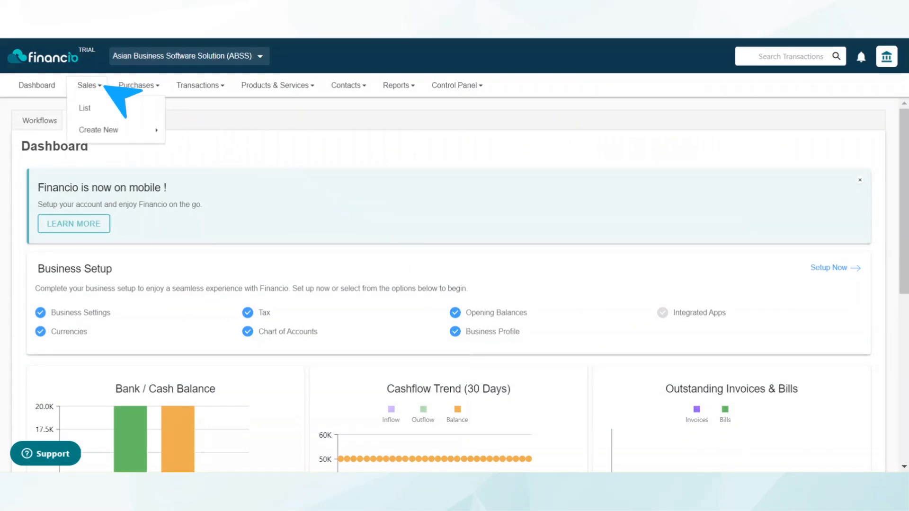
pyautogui.click(84, 108)
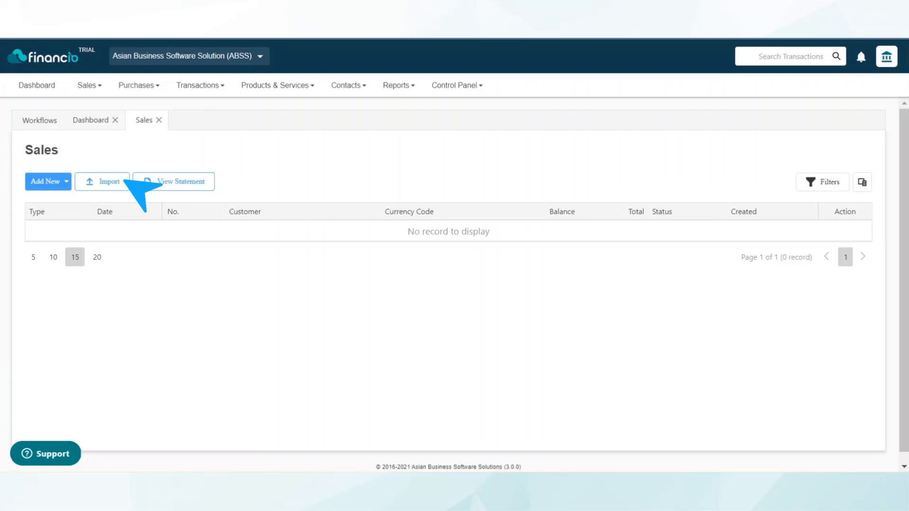
pyautogui.moveTo(218, 217)
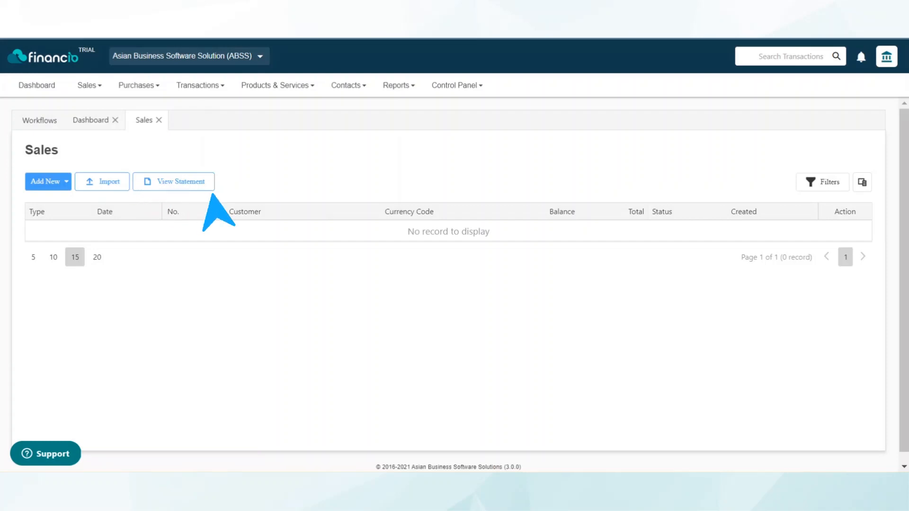
pyautogui.click(102, 182)
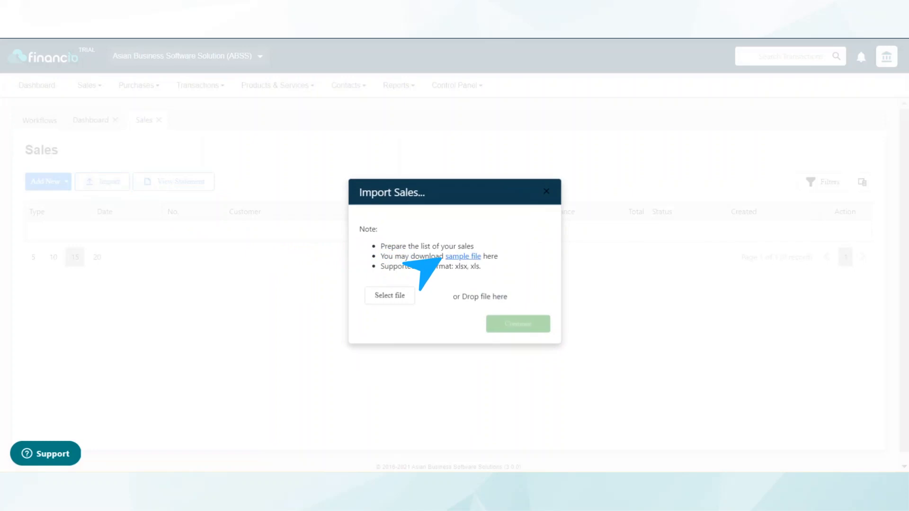
pyautogui.click(463, 256)
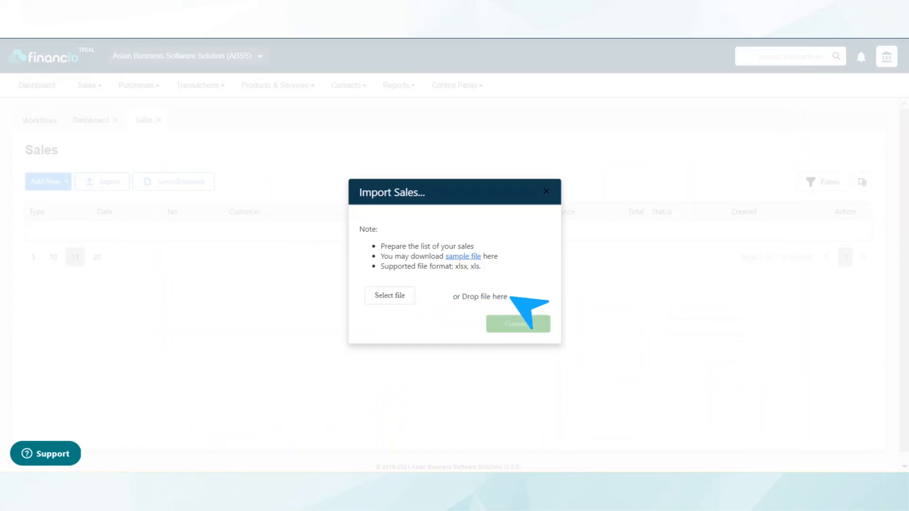
pyautogui.moveTo(554, 333)
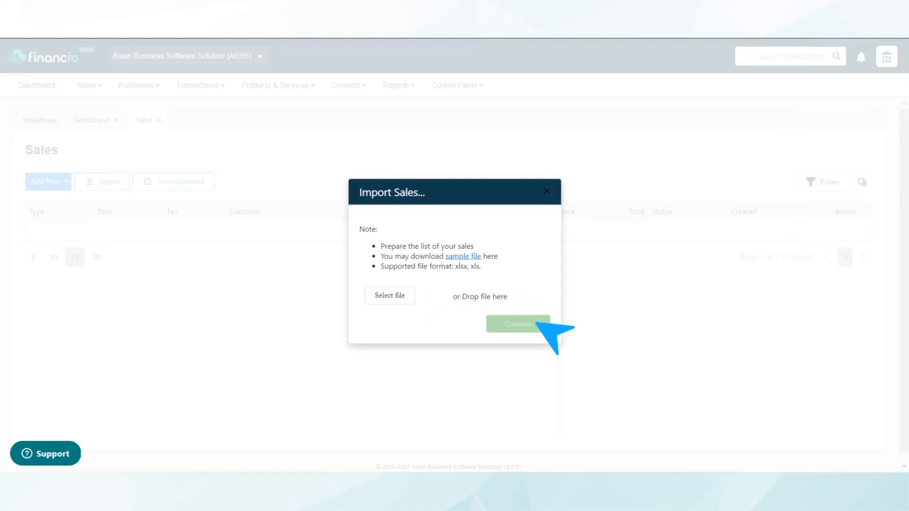
pyautogui.moveTo(554, 339)
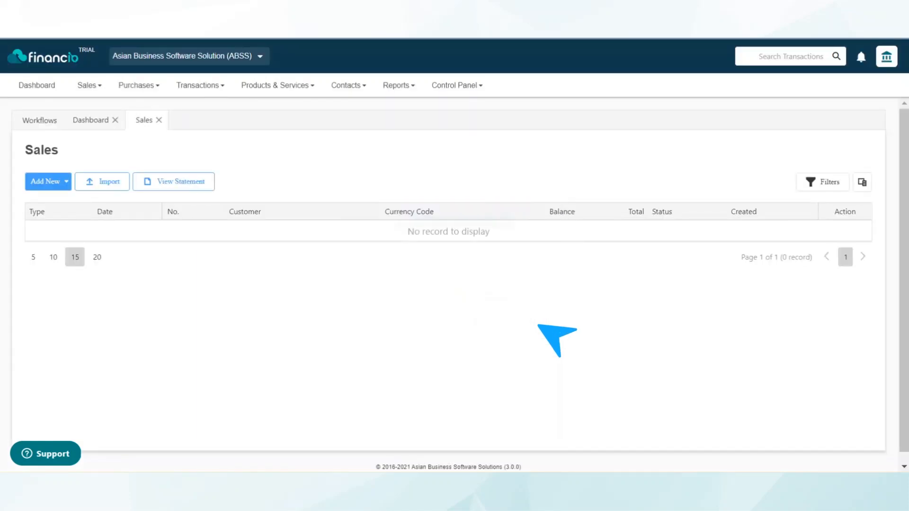
pyautogui.moveTo(226, 235)
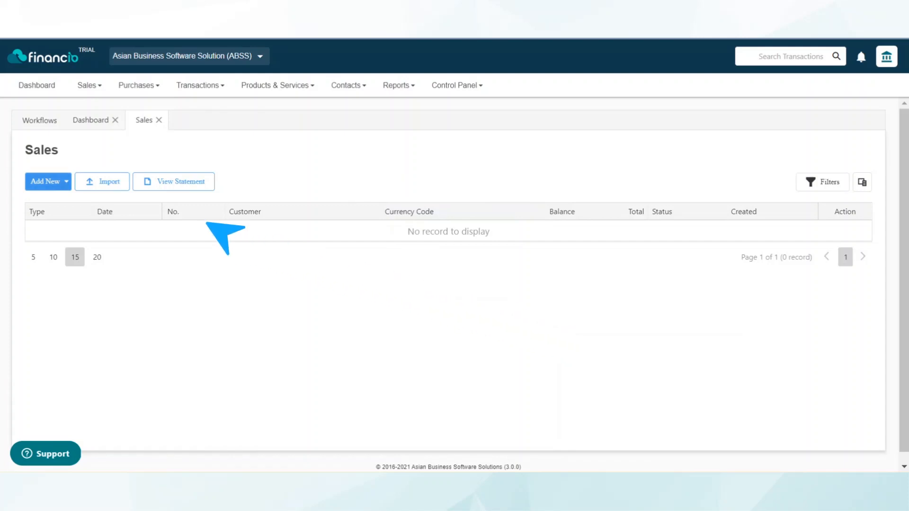
# Show the Add New choices for sales documents, from quotes through refunds
pyautogui.click(47, 181)
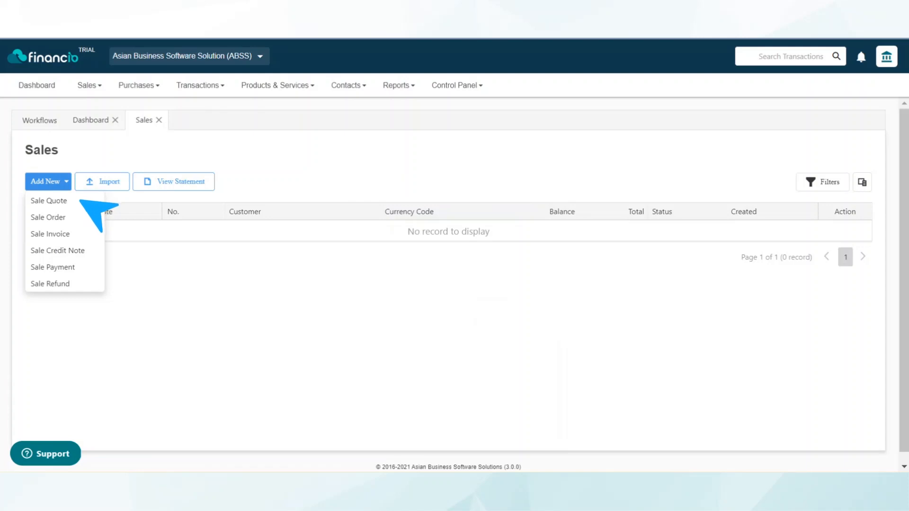
pyautogui.click(49, 201)
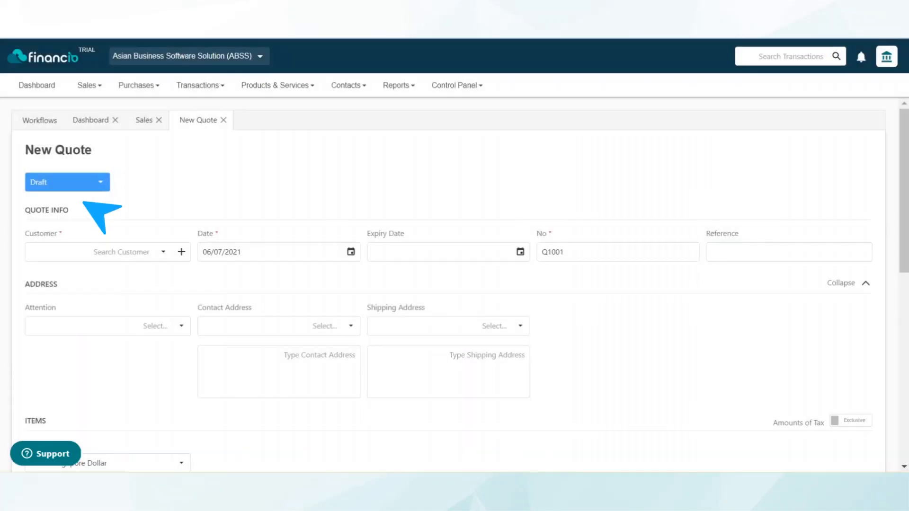
pyautogui.click(104, 252)
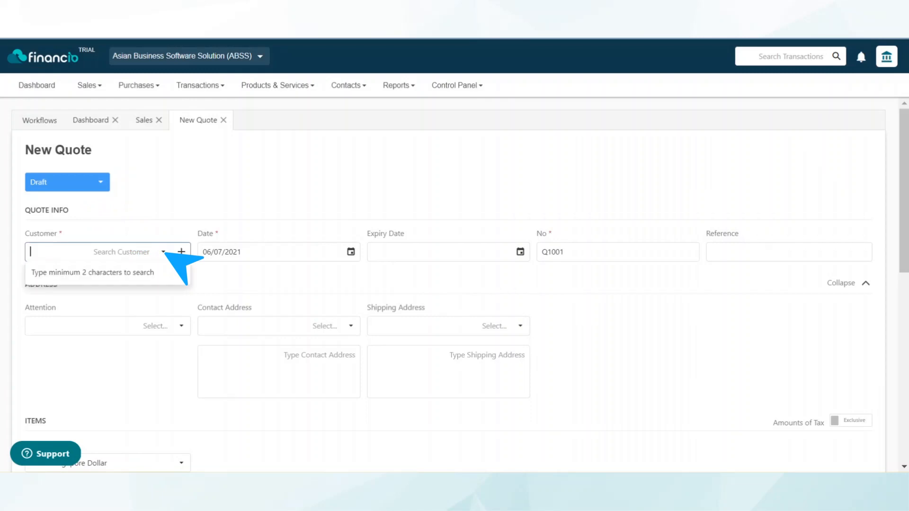
pyautogui.write('Tim')
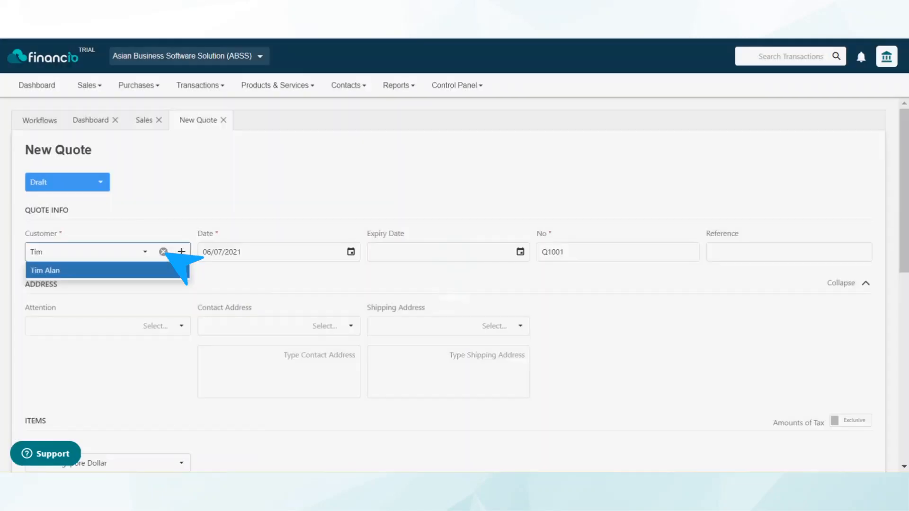
pyautogui.click(45, 270)
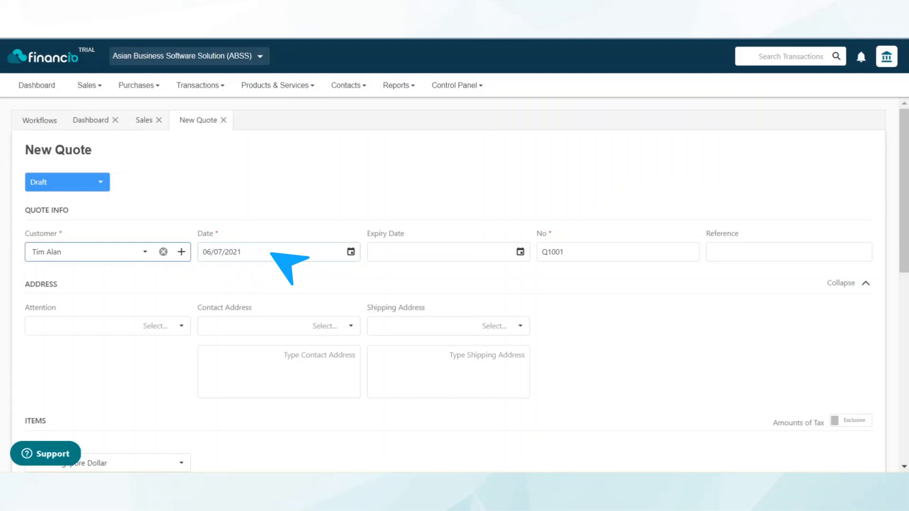
pyautogui.moveTo(533, 258)
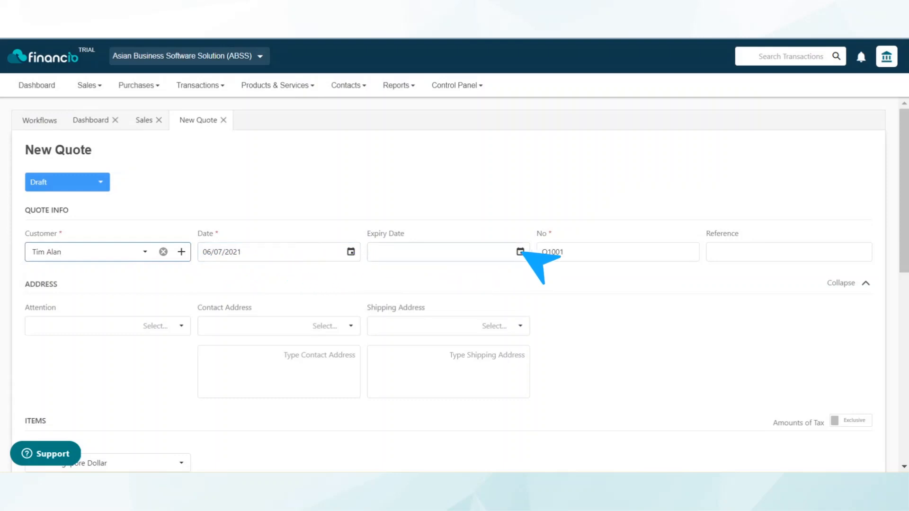
pyautogui.click(520, 252)
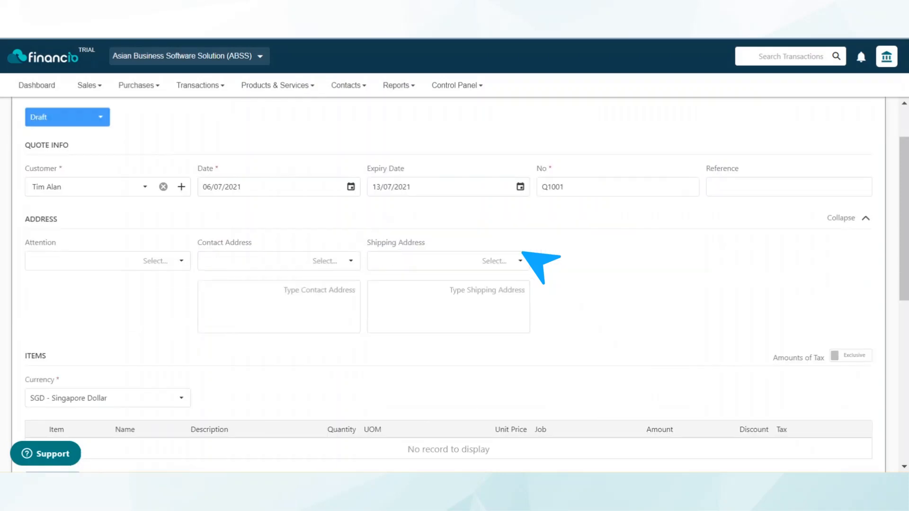
pyautogui.click(278, 260)
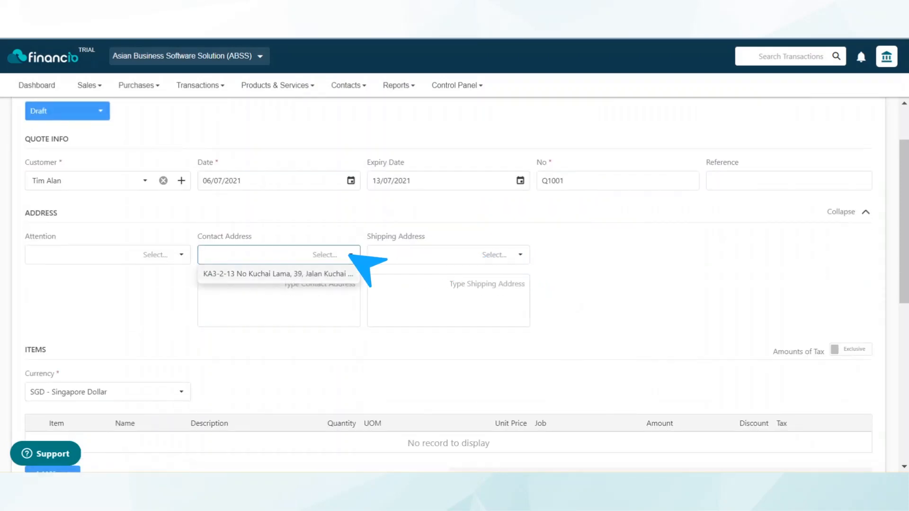
pyautogui.click(277, 274)
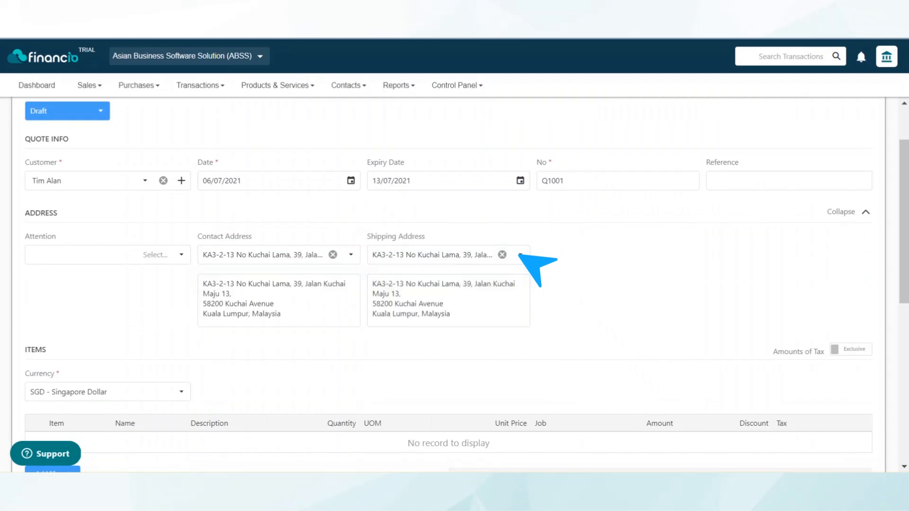
pyautogui.scroll(-3)
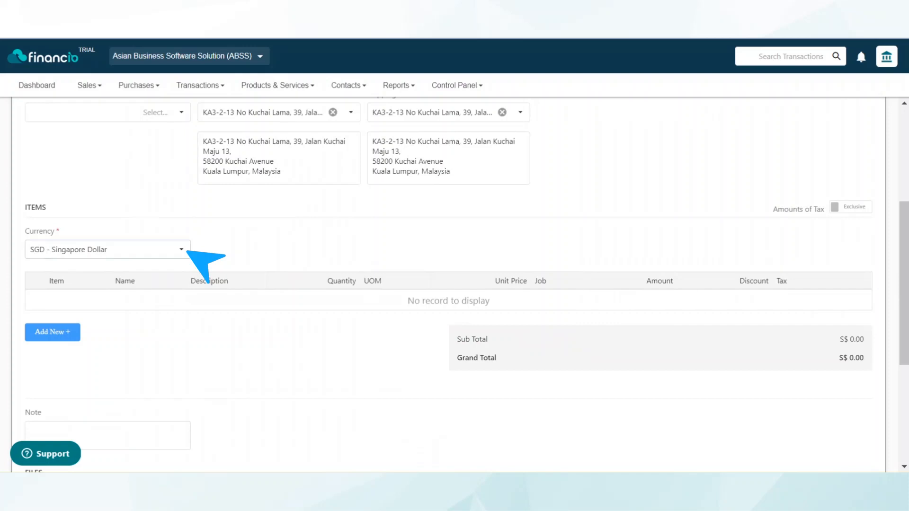
pyautogui.moveTo(174, 296)
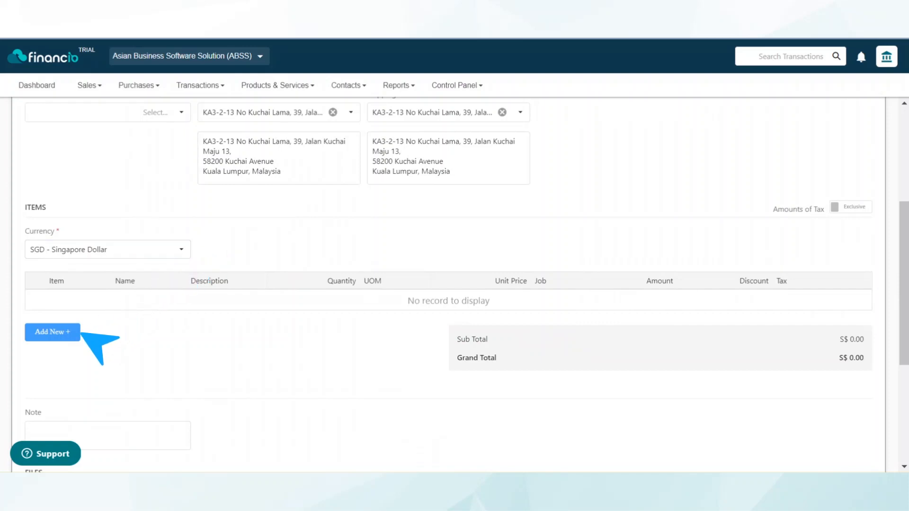
# Add a Book A line to the quote: quantity 1 at unit price 5.00
pyautogui.click(51, 332)
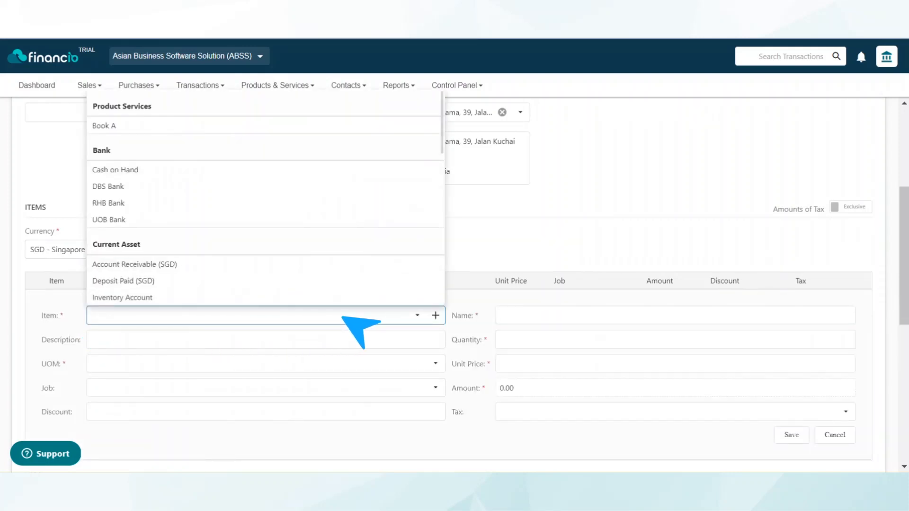
pyautogui.moveTo(104, 125)
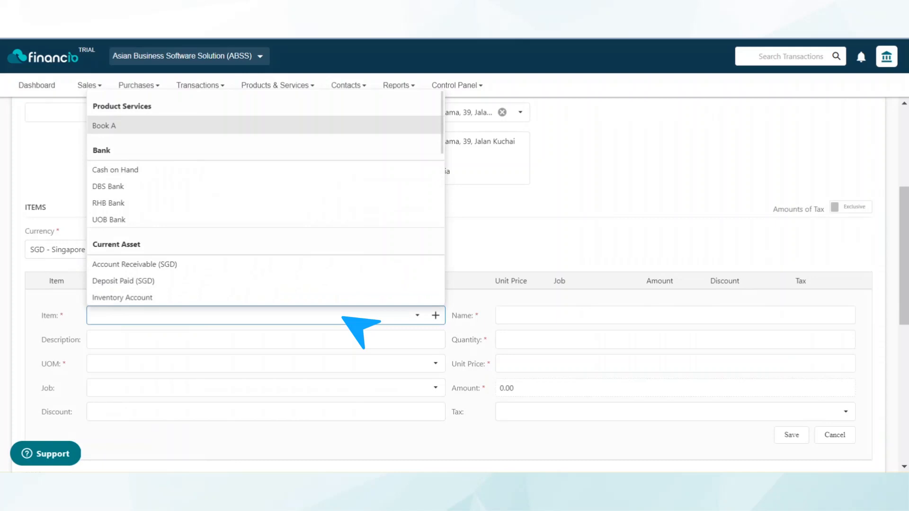
pyautogui.click(104, 125)
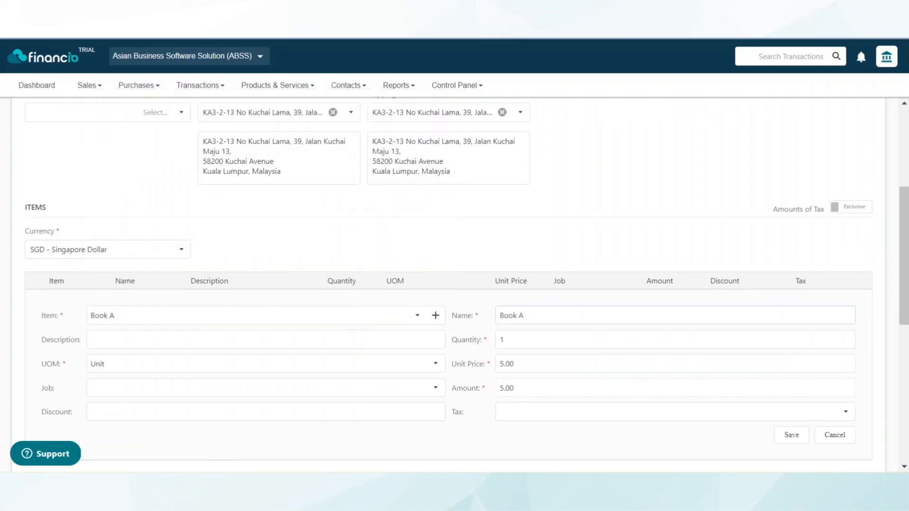
pyautogui.moveTo(361, 325)
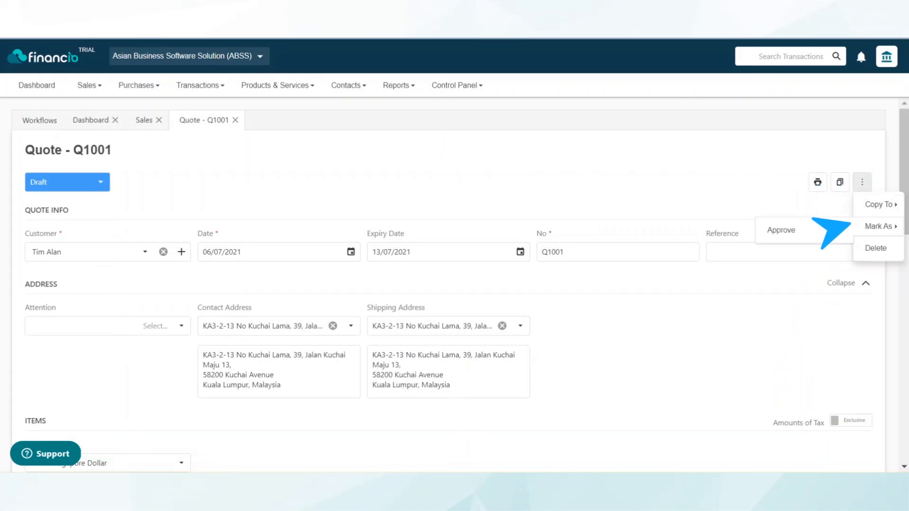
pyautogui.click(781, 230)
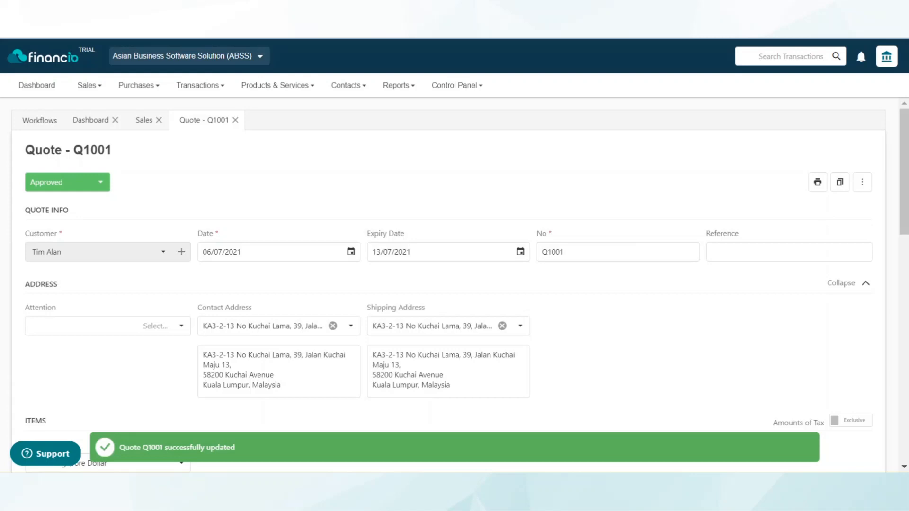
pyautogui.click(861, 182)
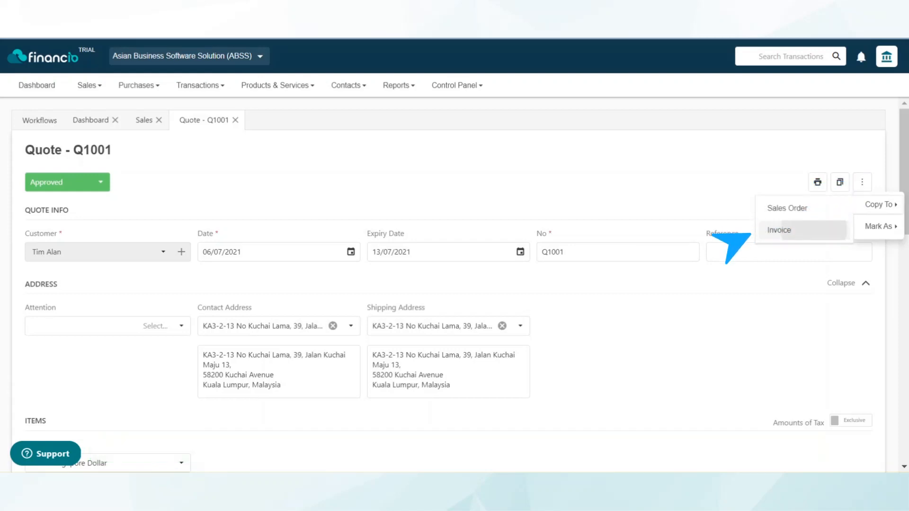
# Copy quote Q1001 to invoice INV1001 with Due on Receipt terms and save it as draft
pyautogui.click(779, 230)
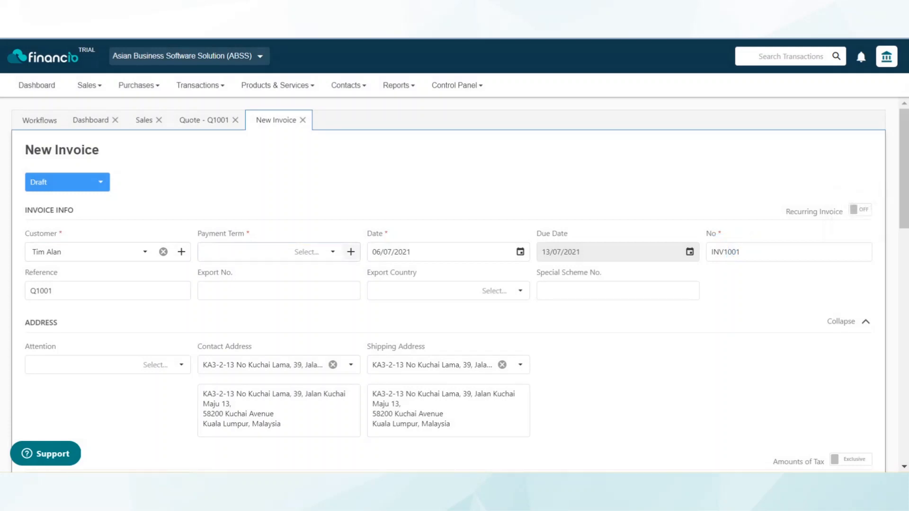
pyautogui.click(273, 252)
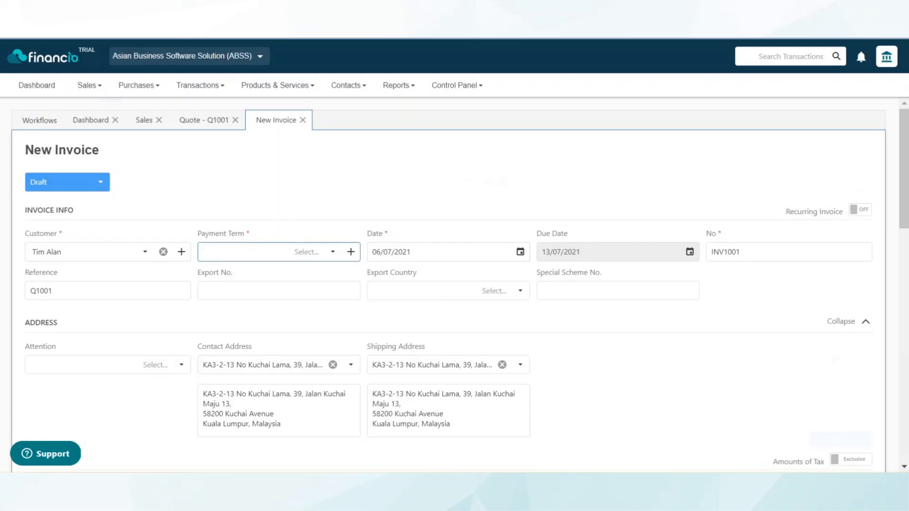
pyautogui.scroll(-3)
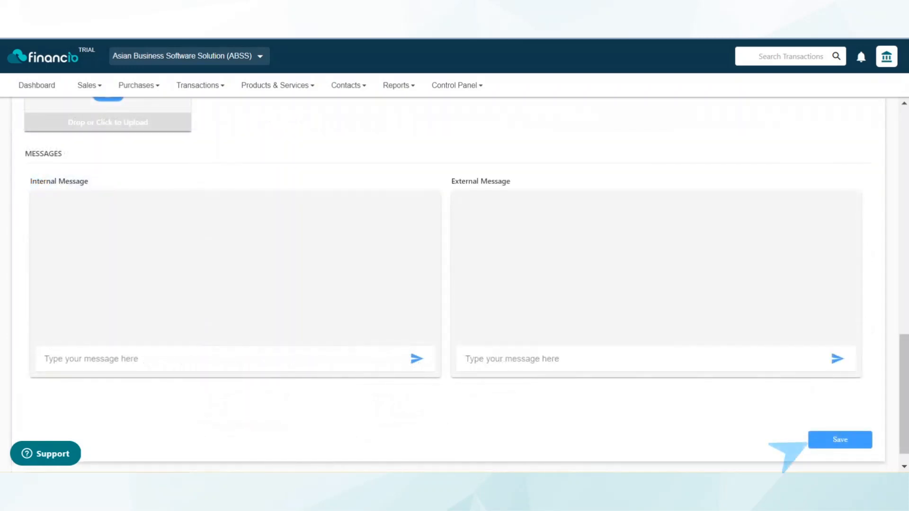
pyautogui.click(839, 439)
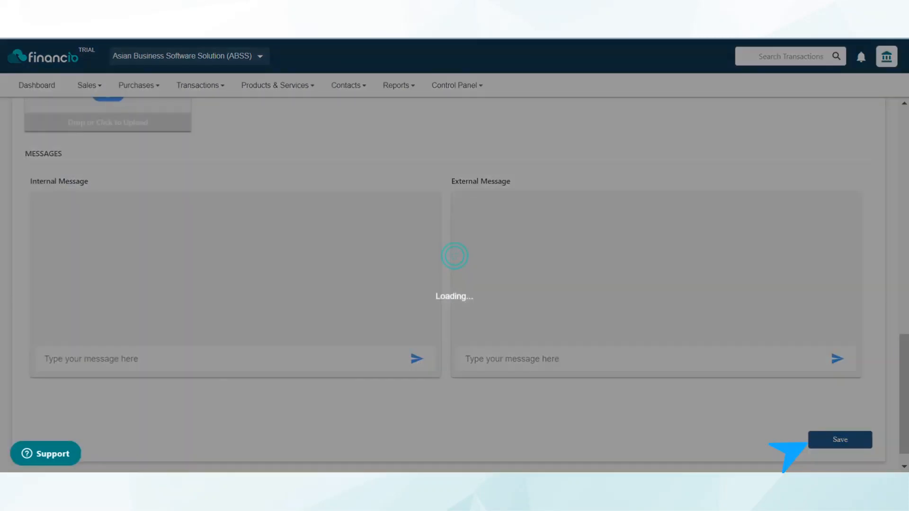
pyautogui.click(839, 439)
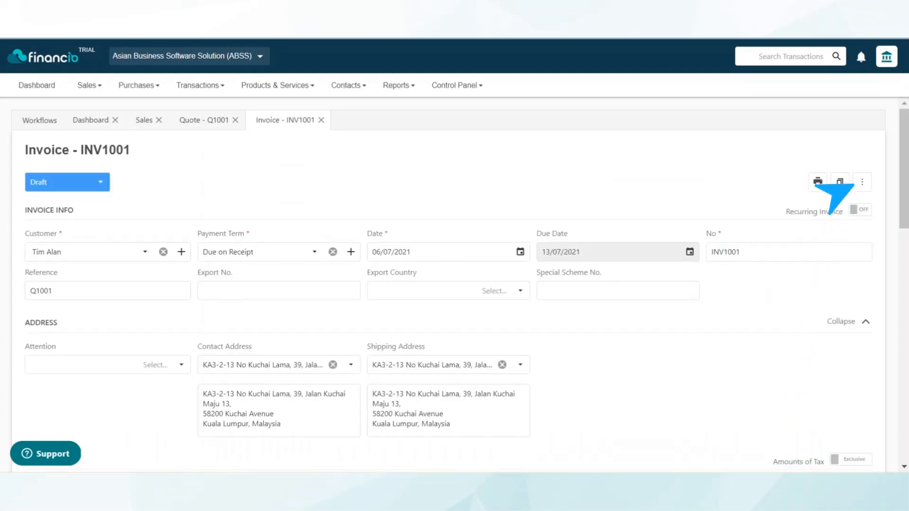
# Mark invoice INV1001 as approved and confirm the approval
pyautogui.click(862, 182)
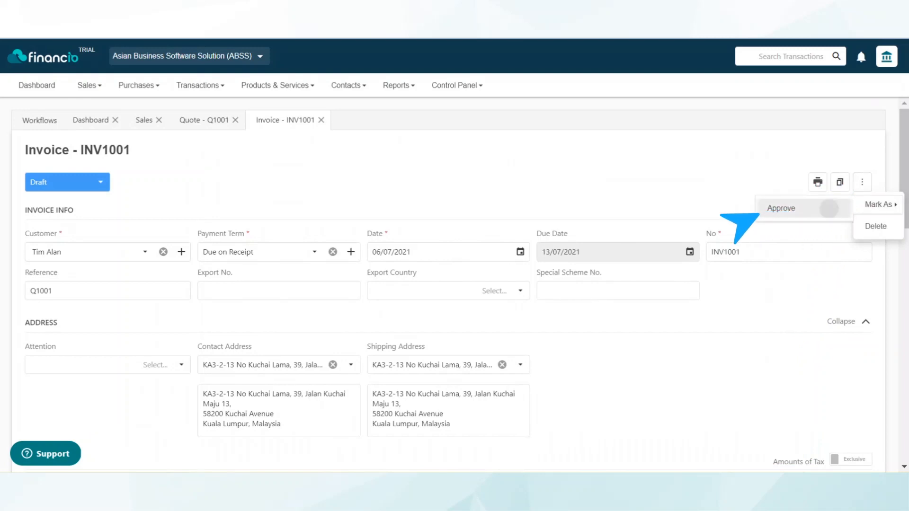
pyautogui.click(781, 208)
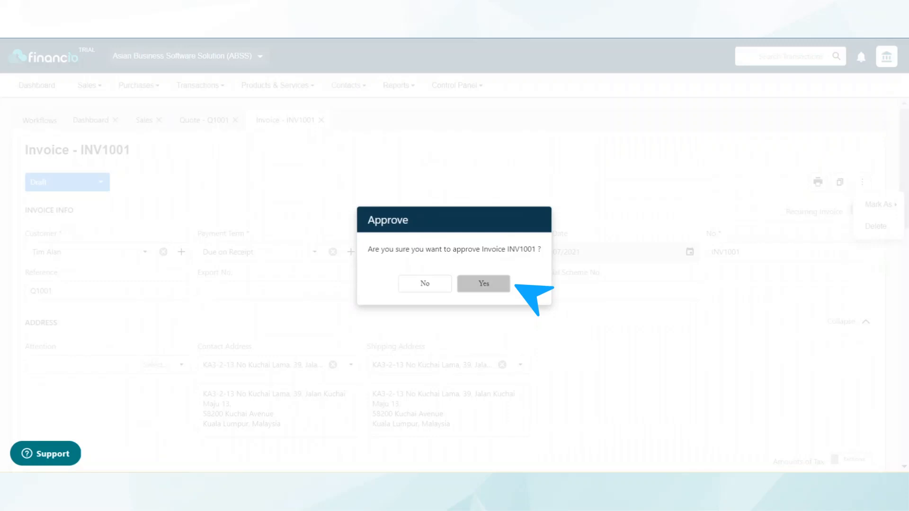
pyautogui.click(483, 283)
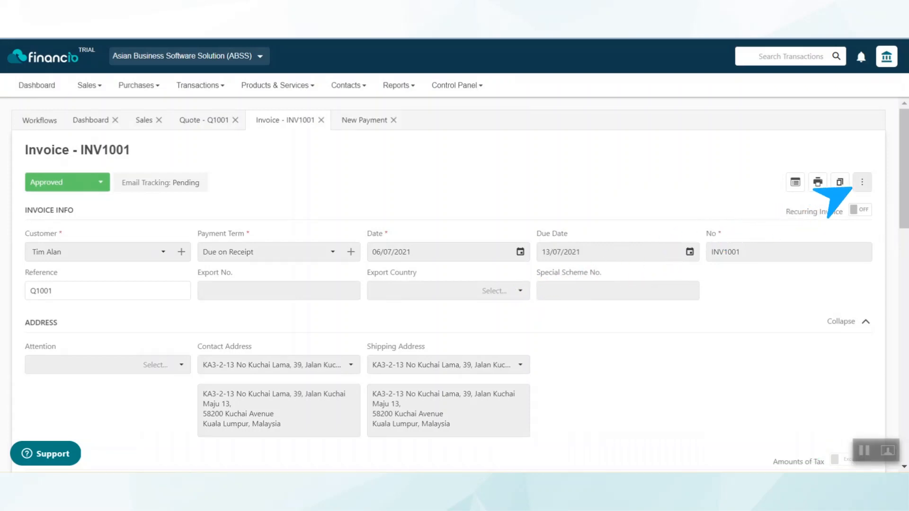
# Begin payment PR1001 applying 5.00 against invoice INV1001
pyautogui.click(861, 182)
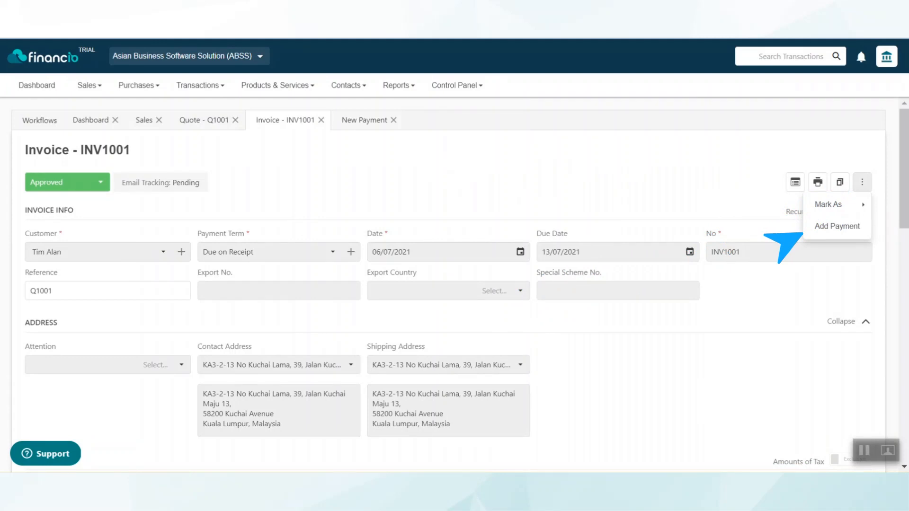
pyautogui.click(836, 226)
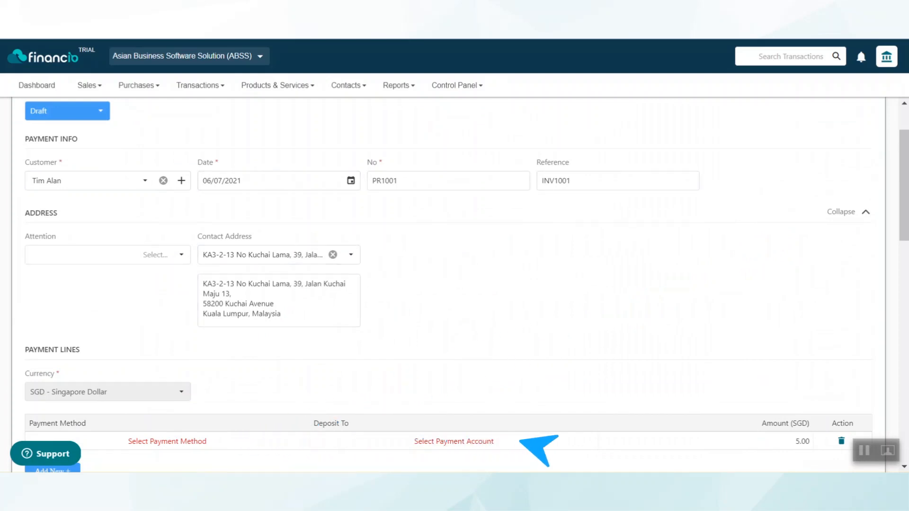
pyautogui.scroll(-3)
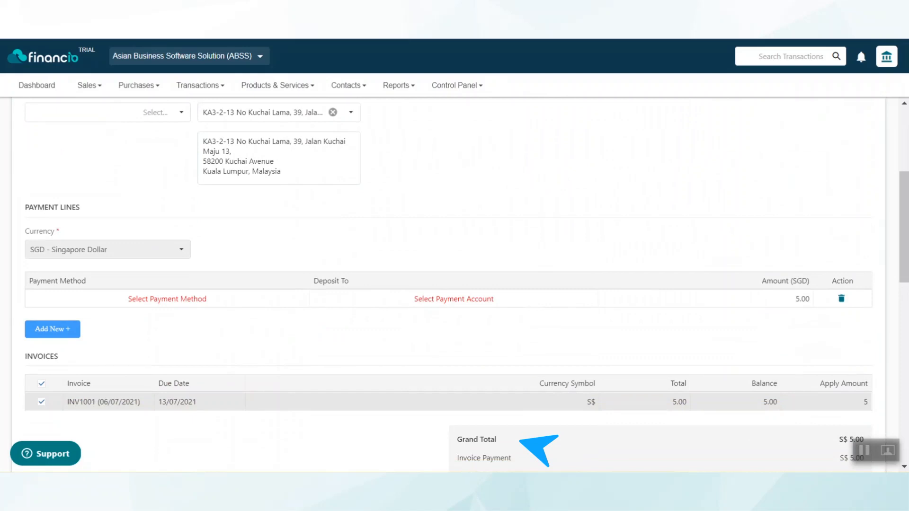
pyautogui.moveTo(705, 437)
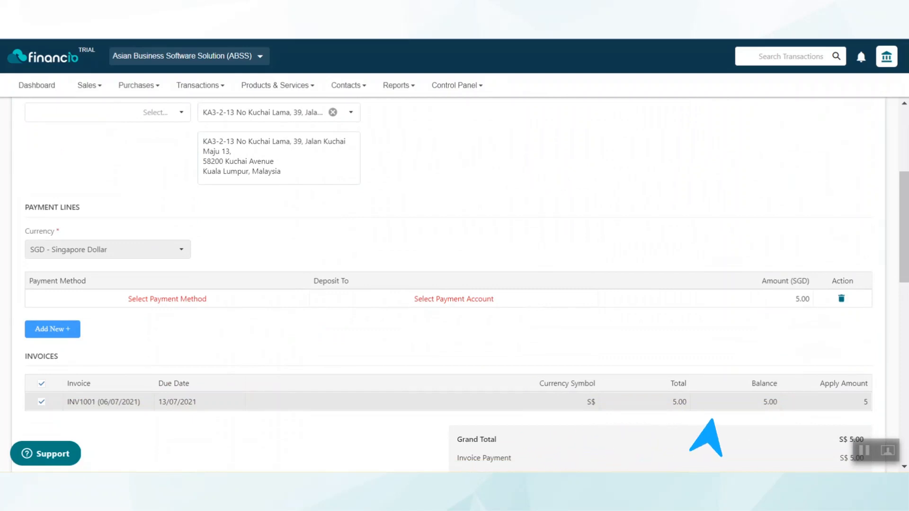